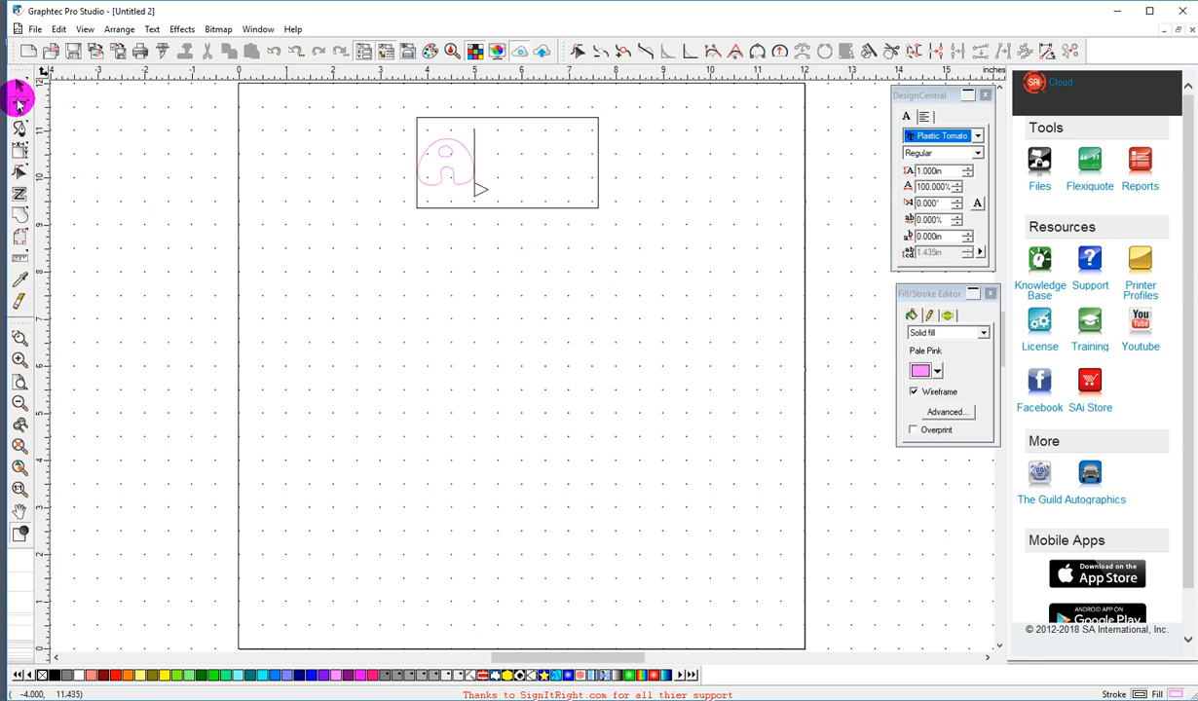
Step: Scale the letter A up to match the T and drag it onto the T's stem
click(19, 129)
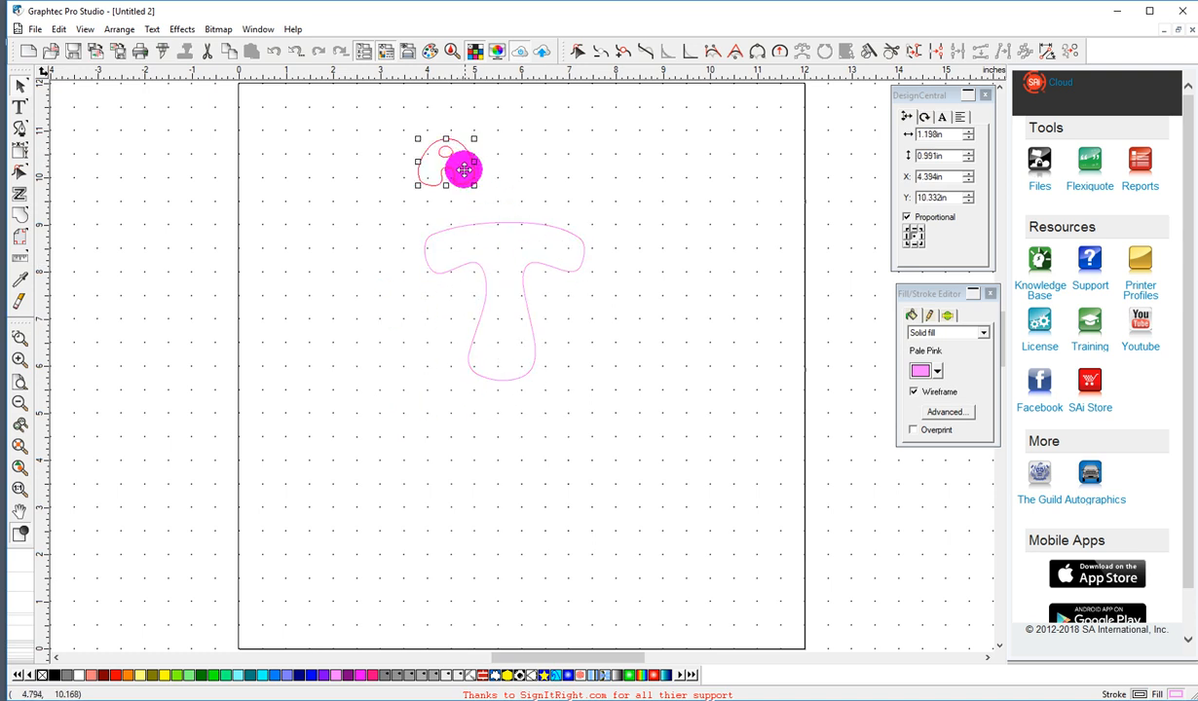
drag(463, 168, 463, 180)
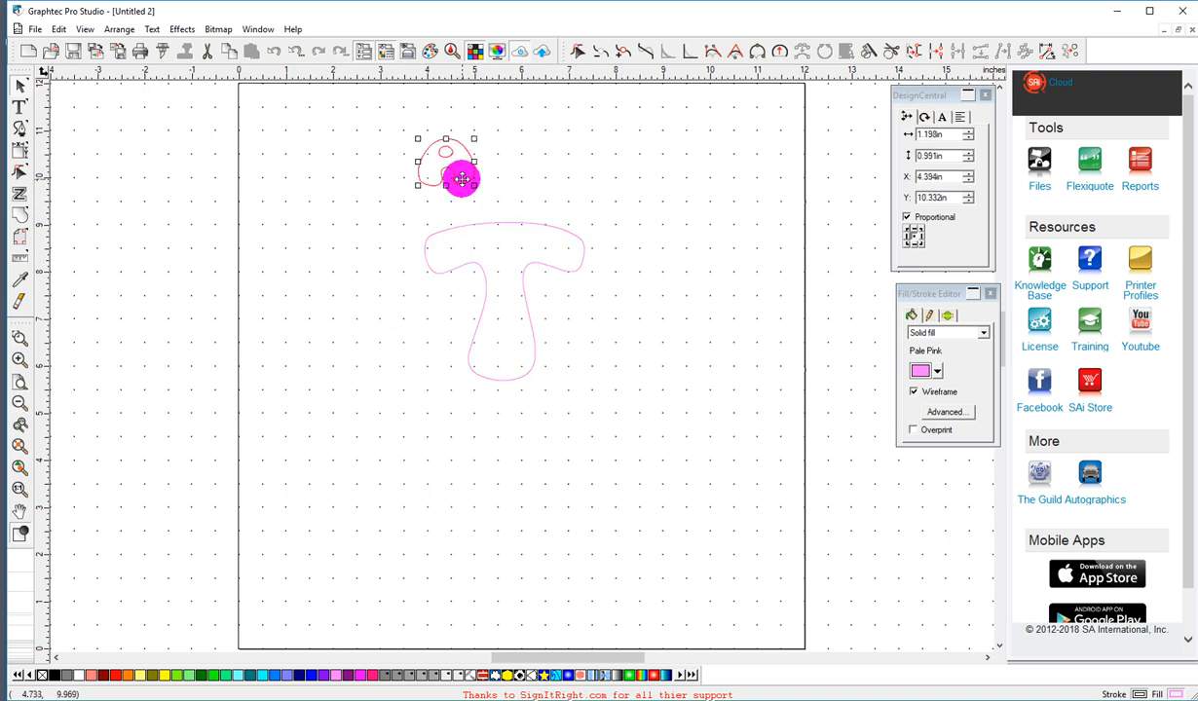
drag(461, 179, 499, 162)
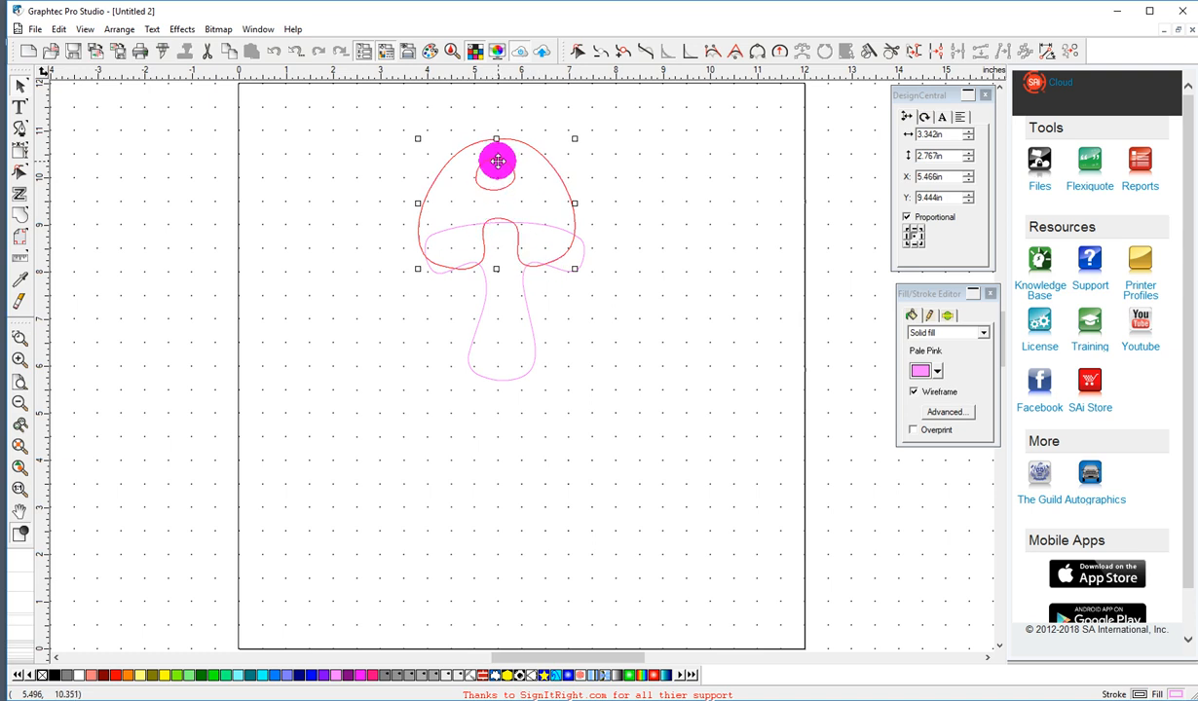
drag(496, 159, 503, 390)
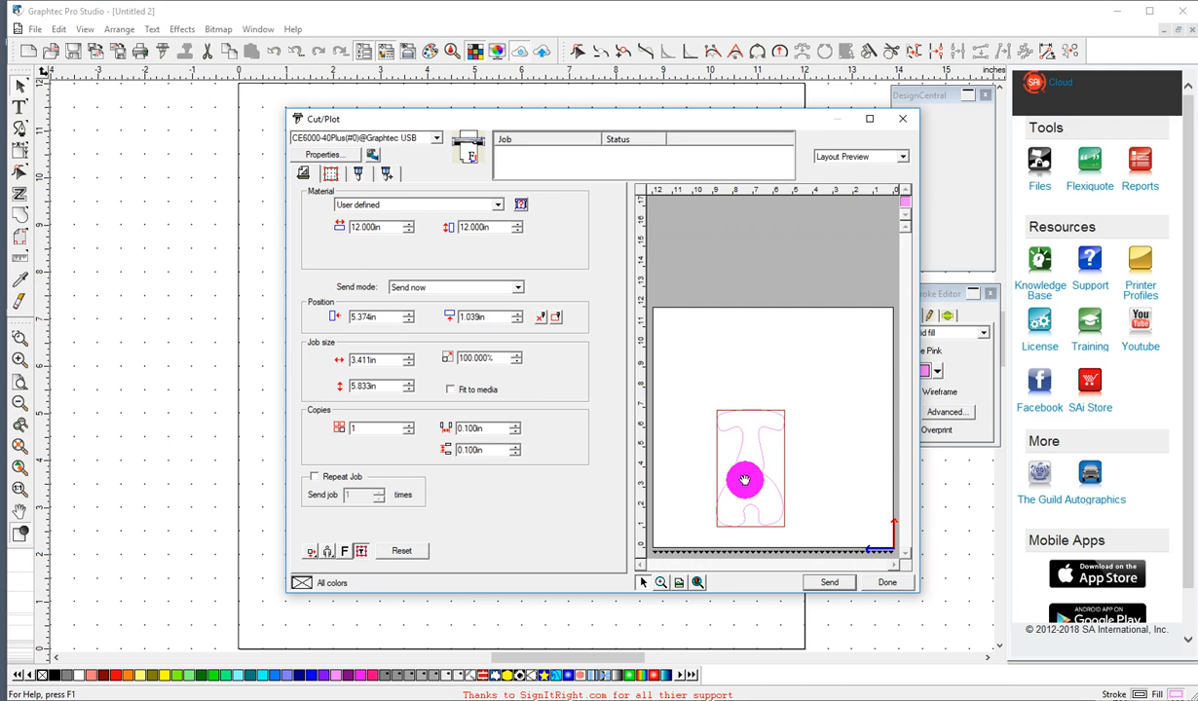
mouse_move(744, 473)
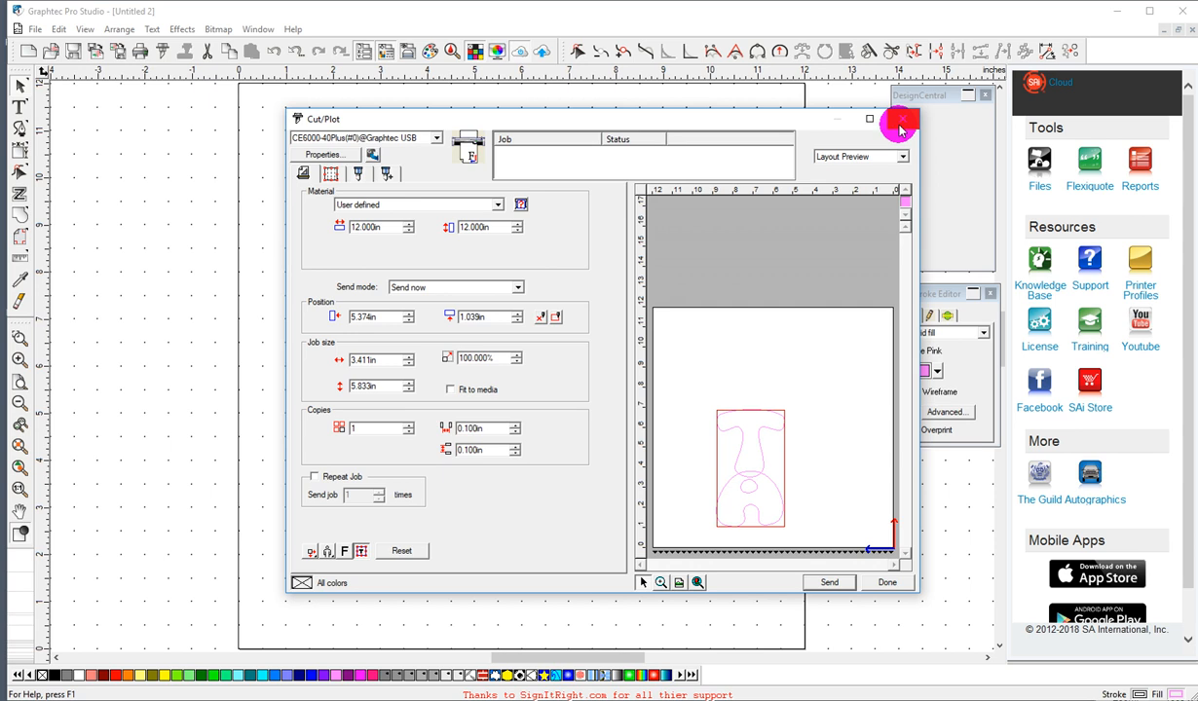
click(898, 122)
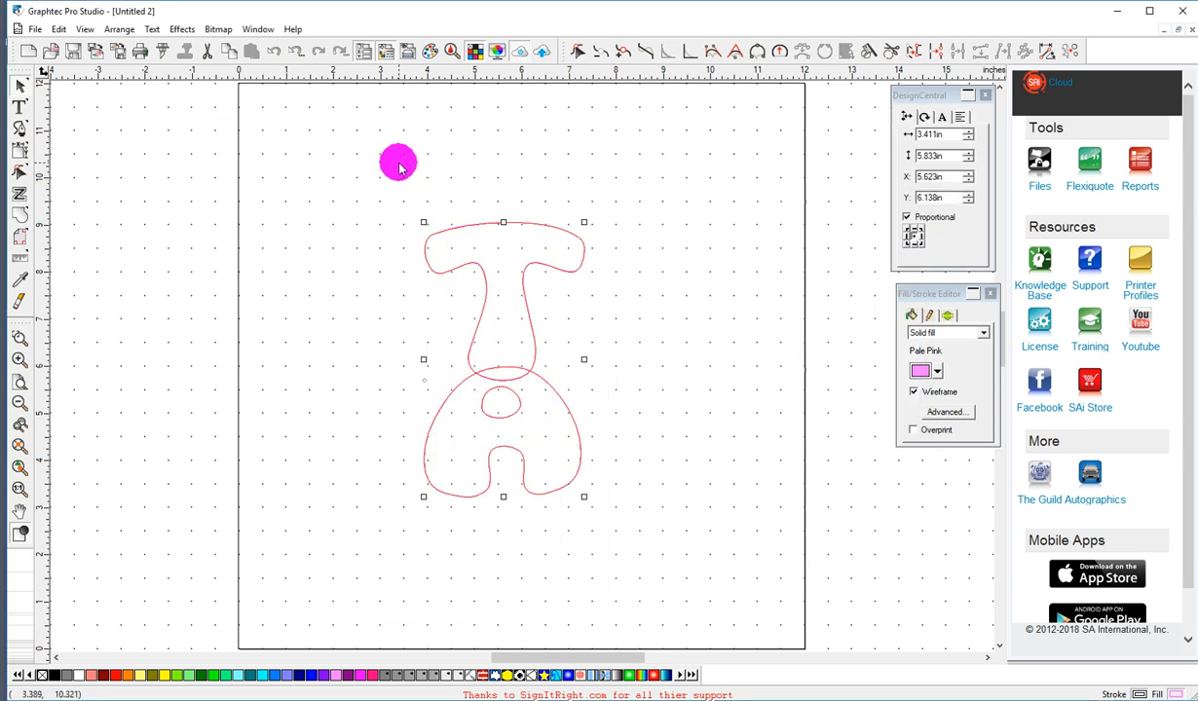
Step: Weld the overlapping T and A and remove the overlap via Effects > Combine
click(183, 29)
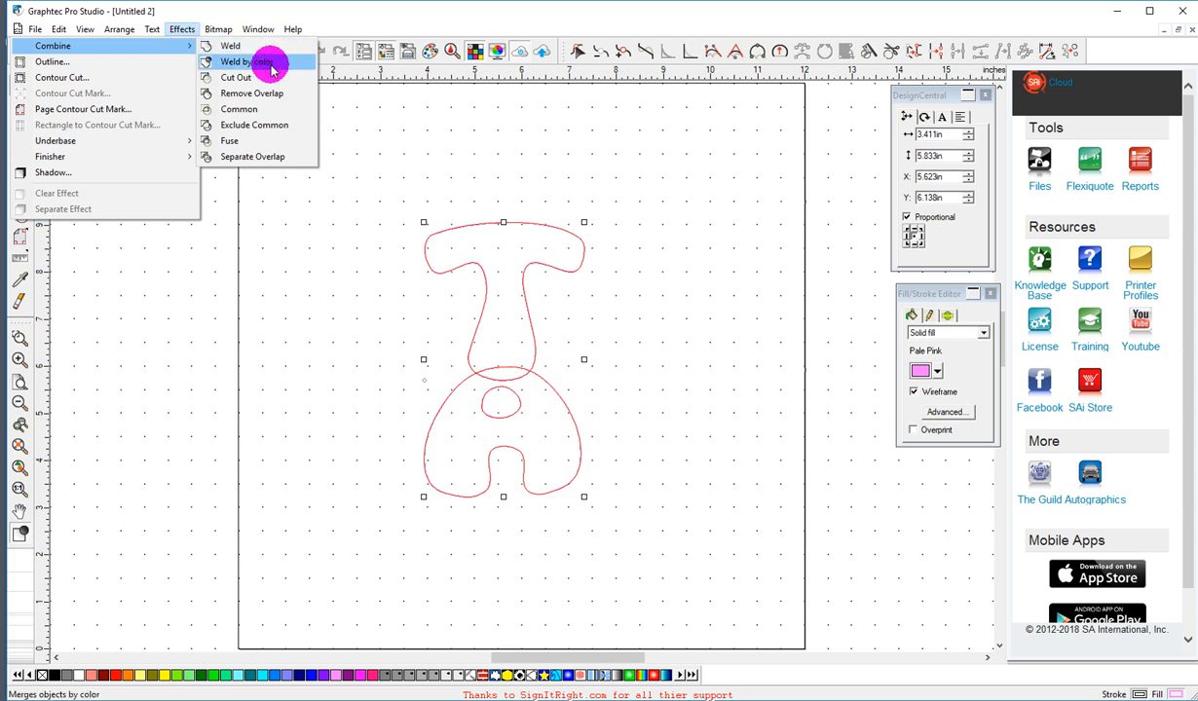
mouse_move(273, 94)
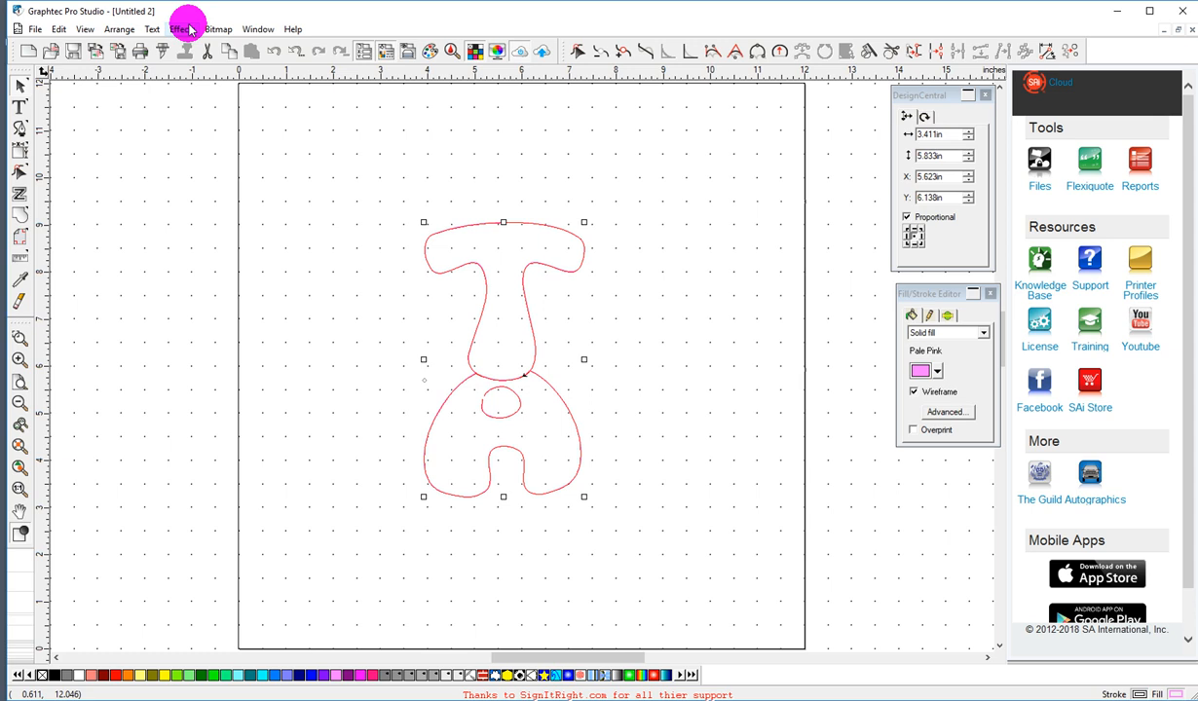
click(181, 29)
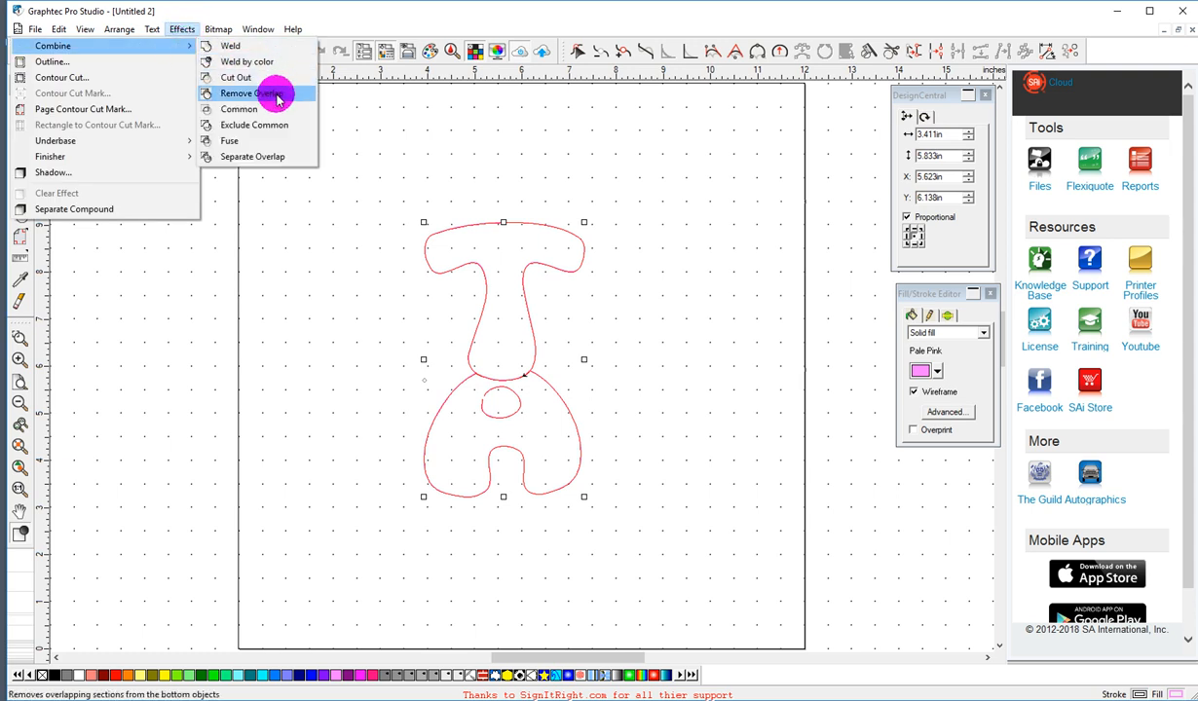
click(253, 93)
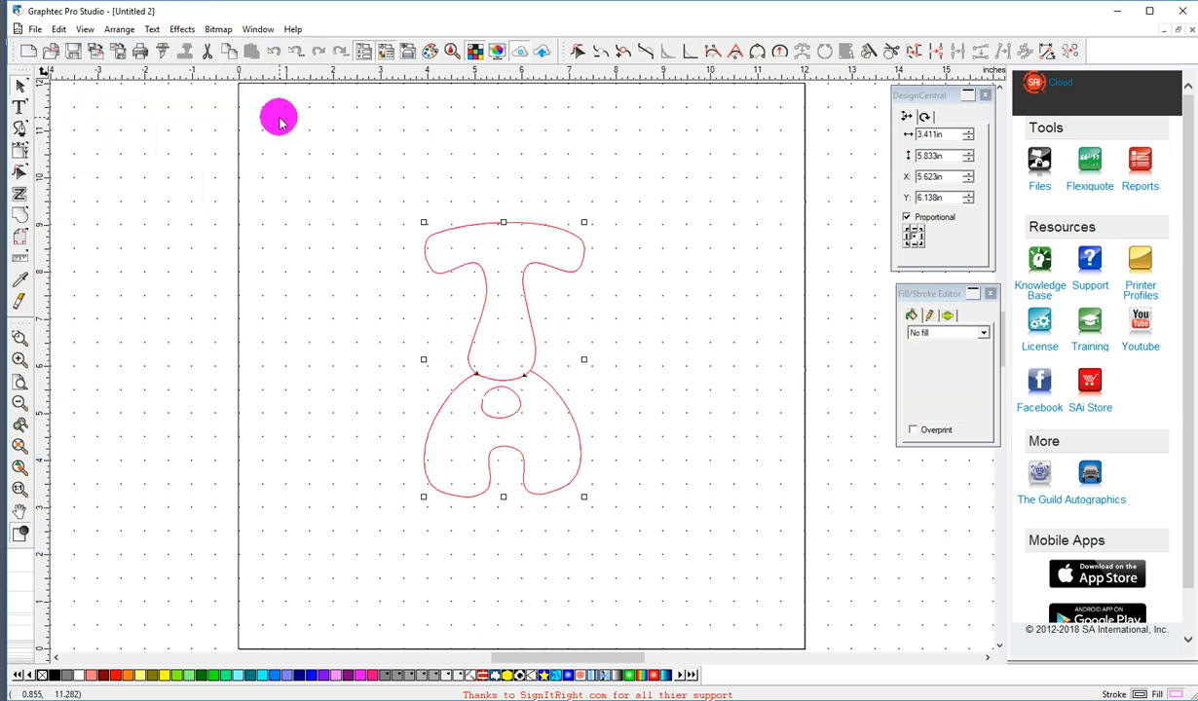
click(183, 30)
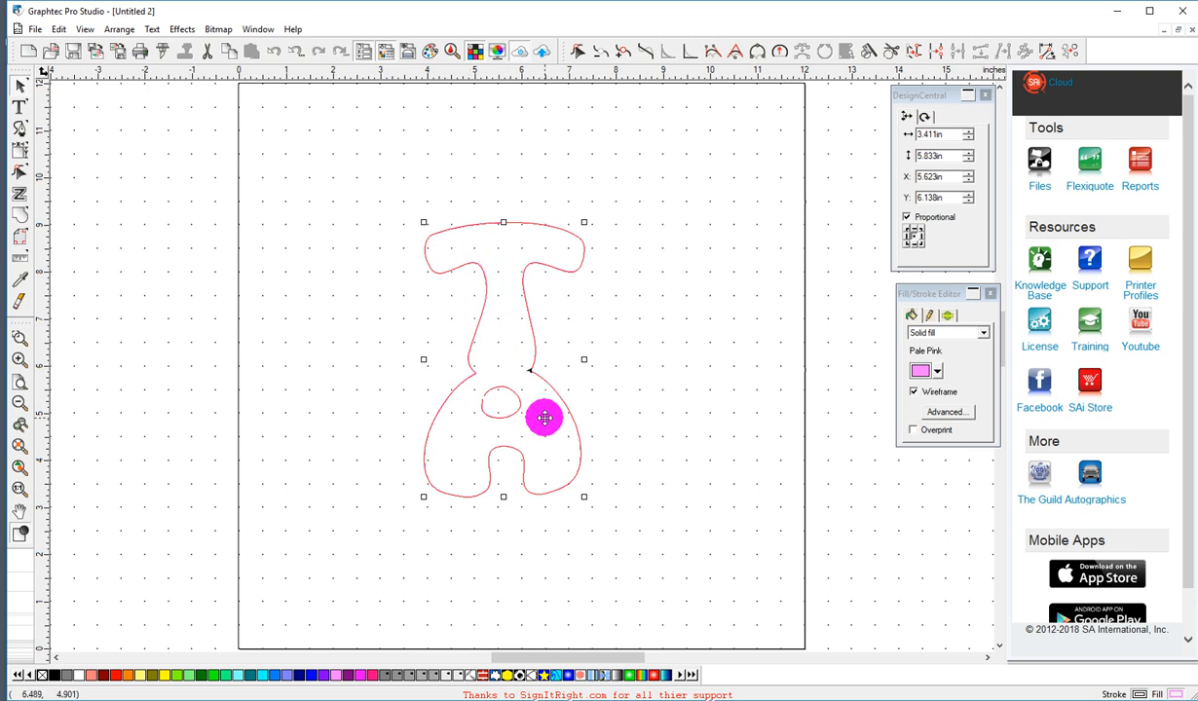
Step: Select the welded shape and show it in the File > Cut/Plot preview
drag(545, 419, 425, 249)
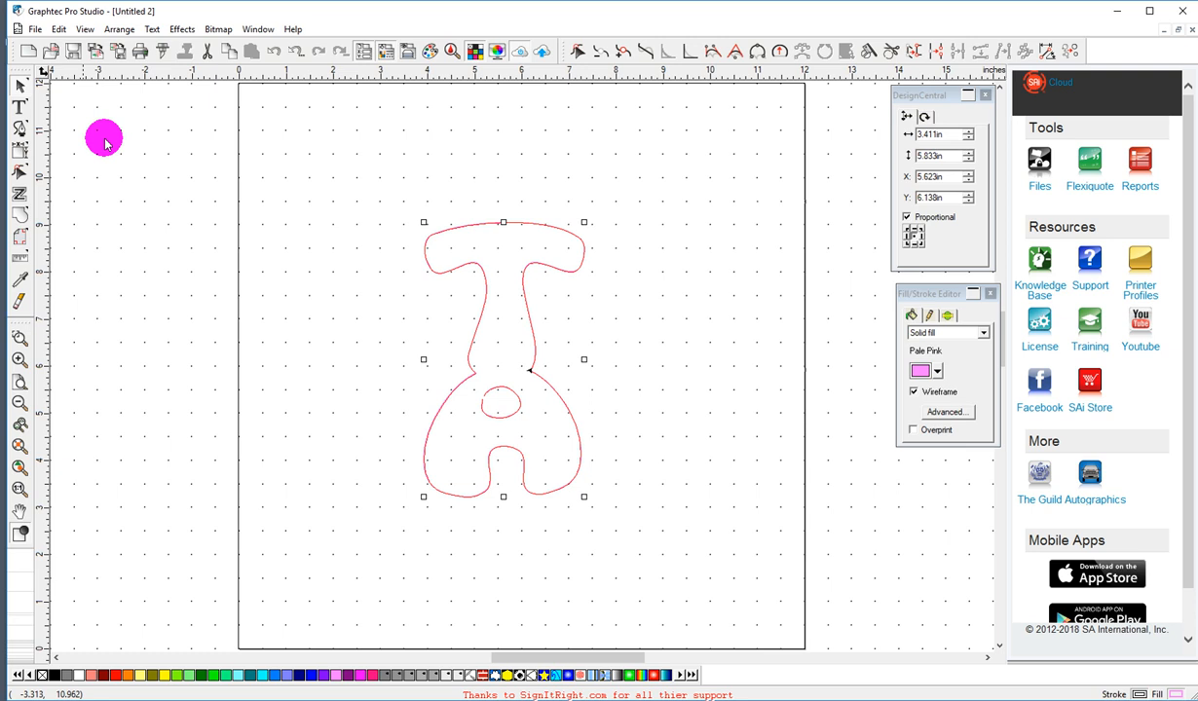
click(35, 29)
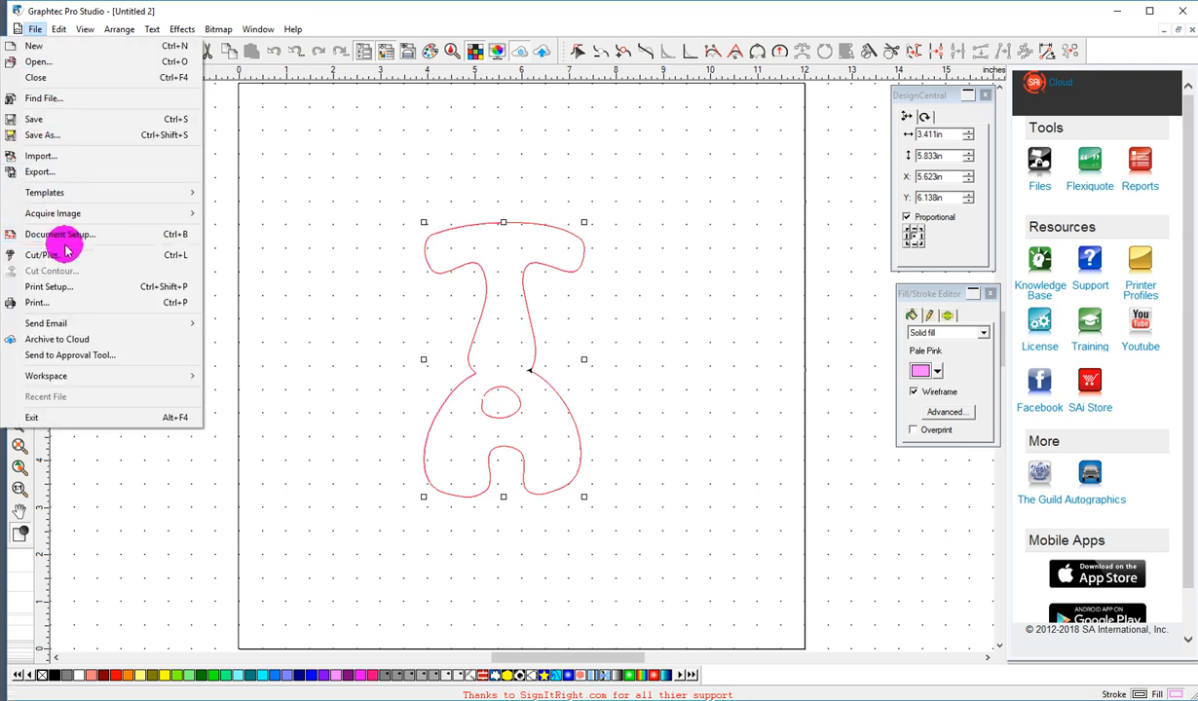
click(41, 253)
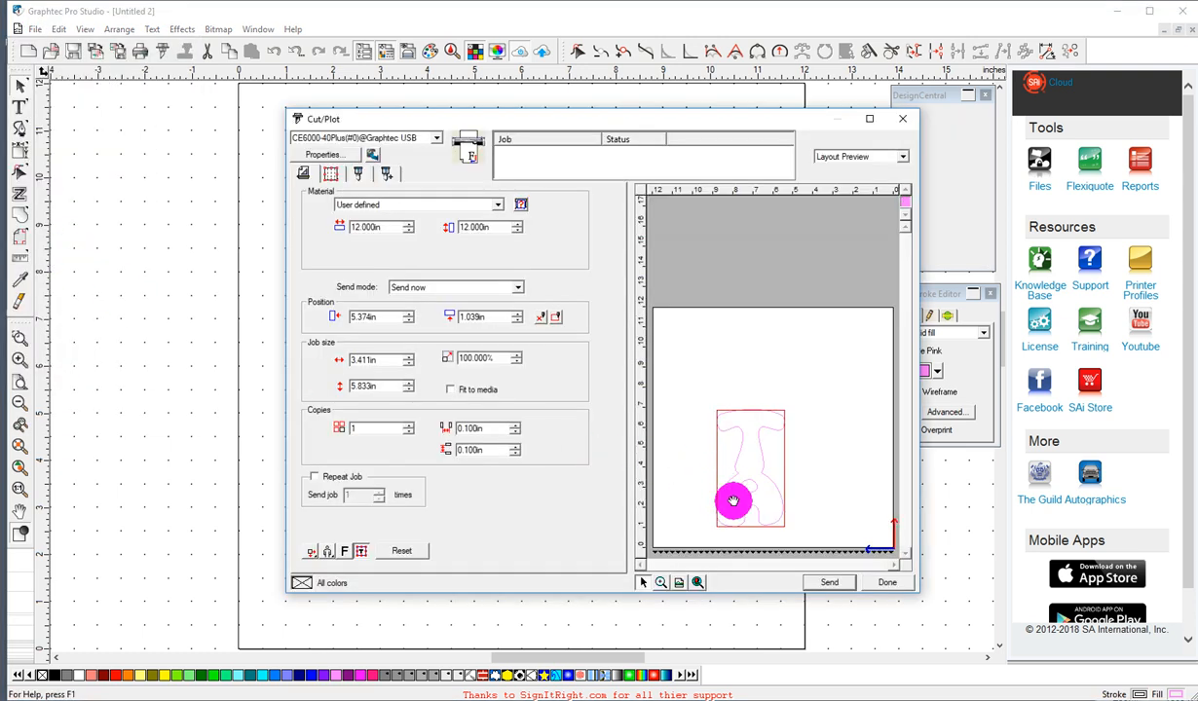